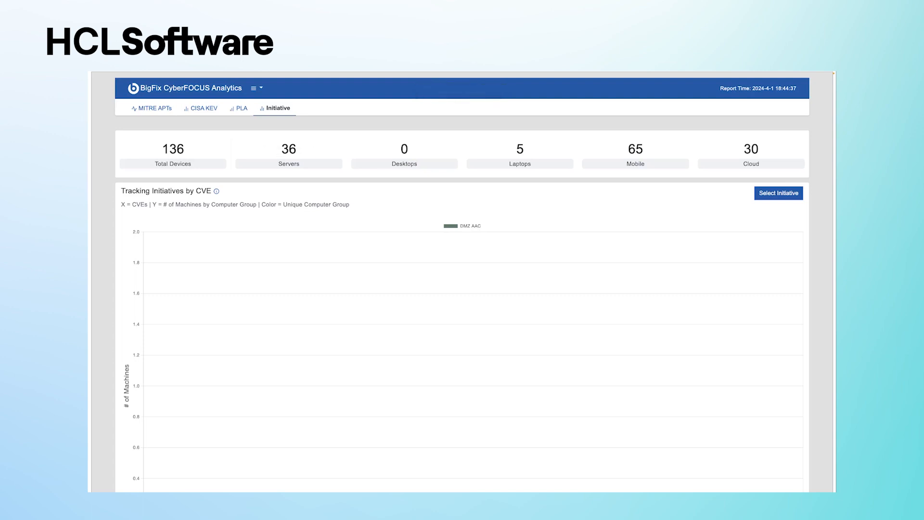
Step: Bring up the initiative chooser from the Initiative tab's Select Initiative button
{"action": "left_click", "coordinate": [778, 193]}
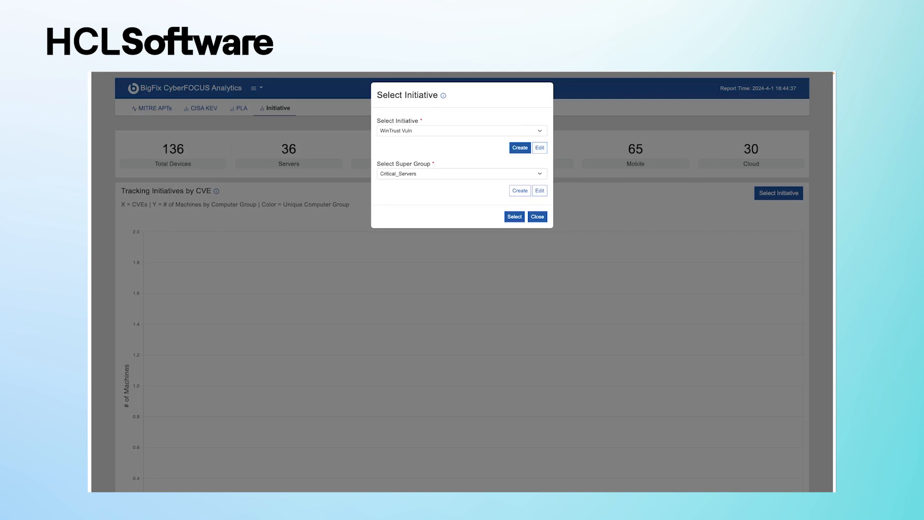
Step: Create initiative 'March 2024 Patch Tuesday' with CVE-2024-26173, -26176, -26178, -26182 and save it
{"action": "left_click", "coordinate": [519, 148]}
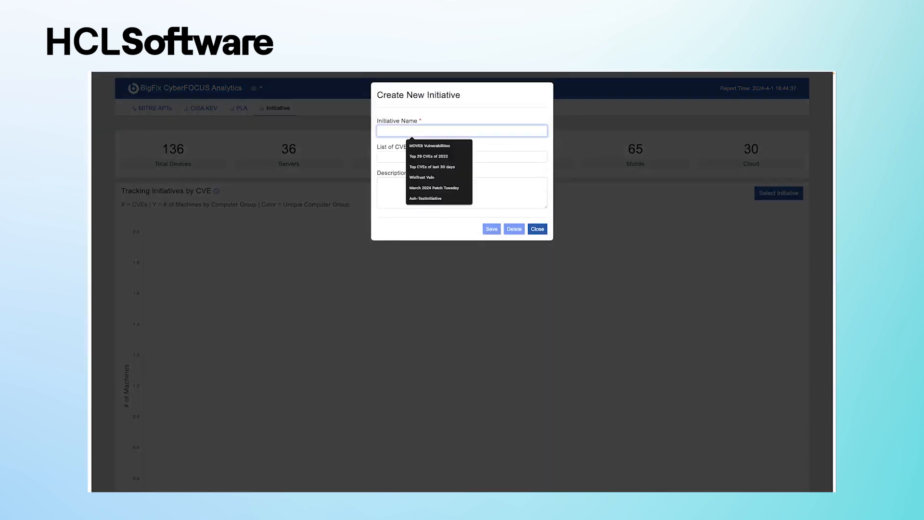
{"action": "left_click", "coordinate": [435, 188]}
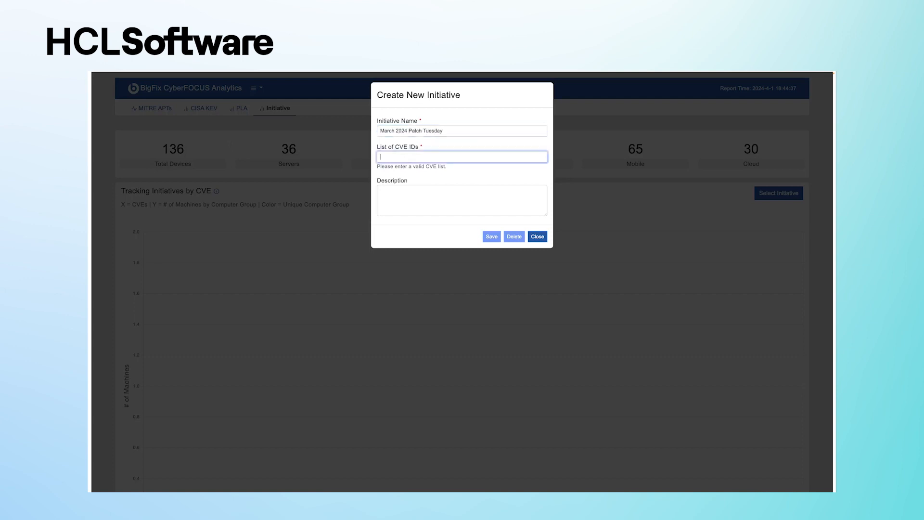
{"action": "type", "text": "CVE-2024-26173, CVE-2024-26176, CVE-2024-26178, CVE-2024-26182"}
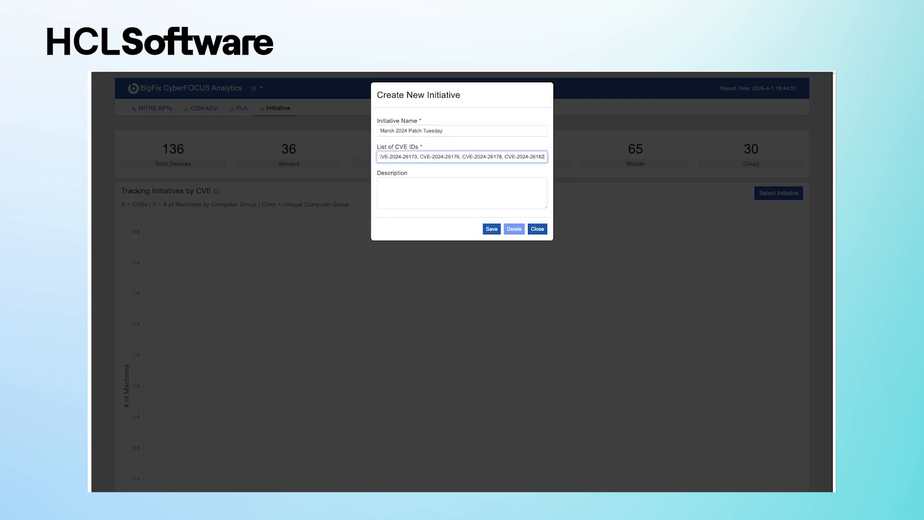
{"action": "left_click", "coordinate": [536, 229]}
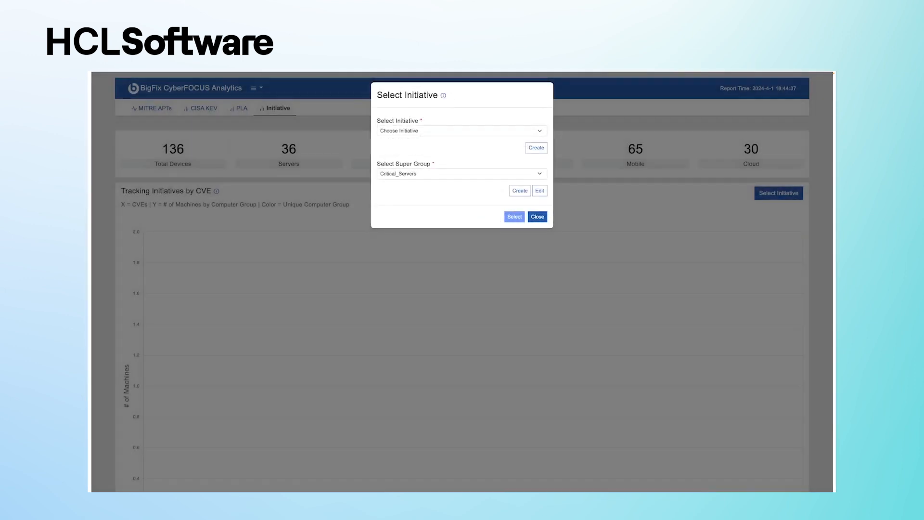
Step: Chart March 2024 Patch Tuesday across the North American Offices super group
{"action": "left_click", "coordinate": [461, 130]}
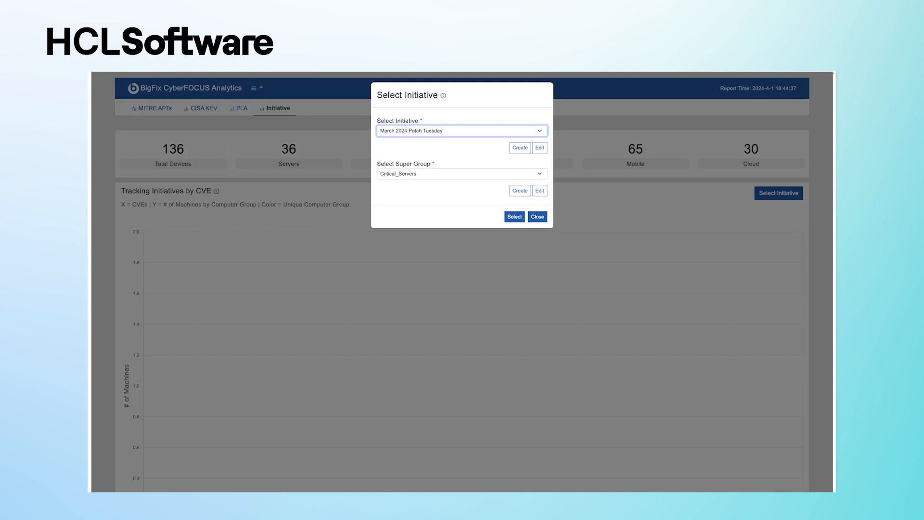
{"action": "left_click", "coordinate": [461, 174]}
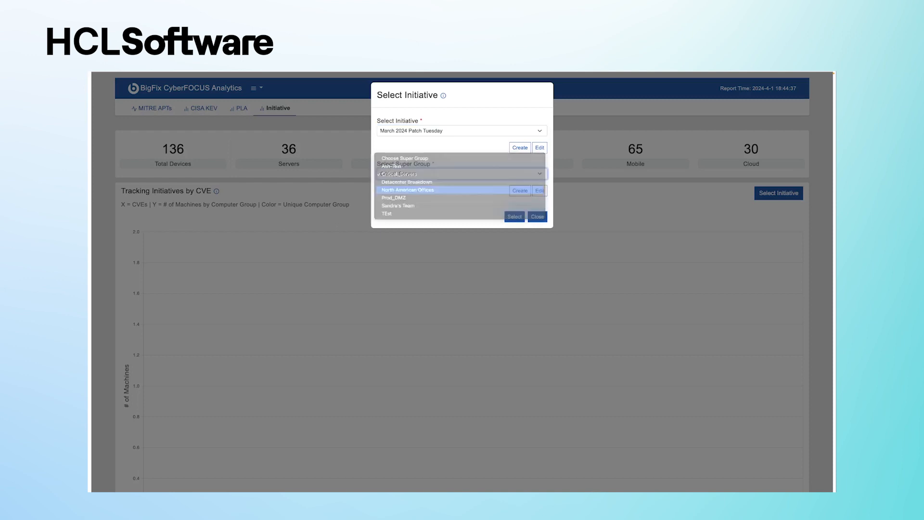
{"action": "left_click", "coordinate": [407, 190]}
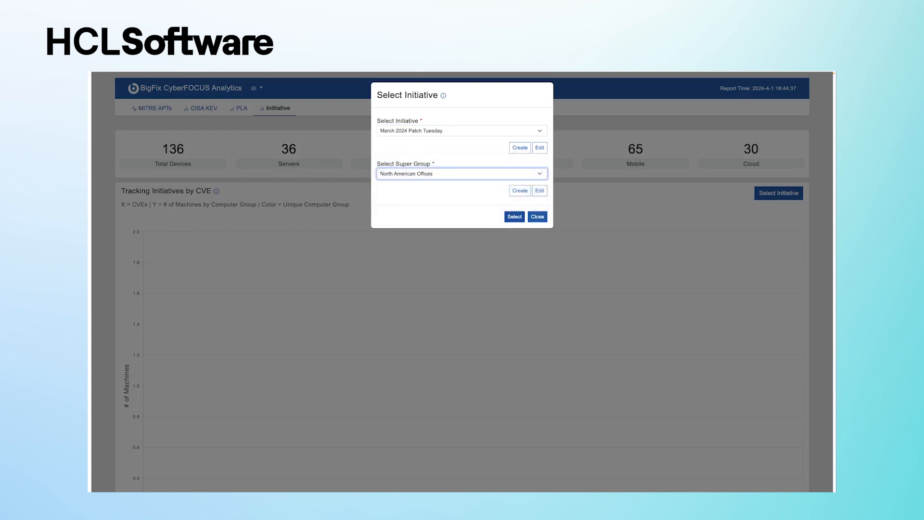
{"action": "left_click", "coordinate": [513, 216]}
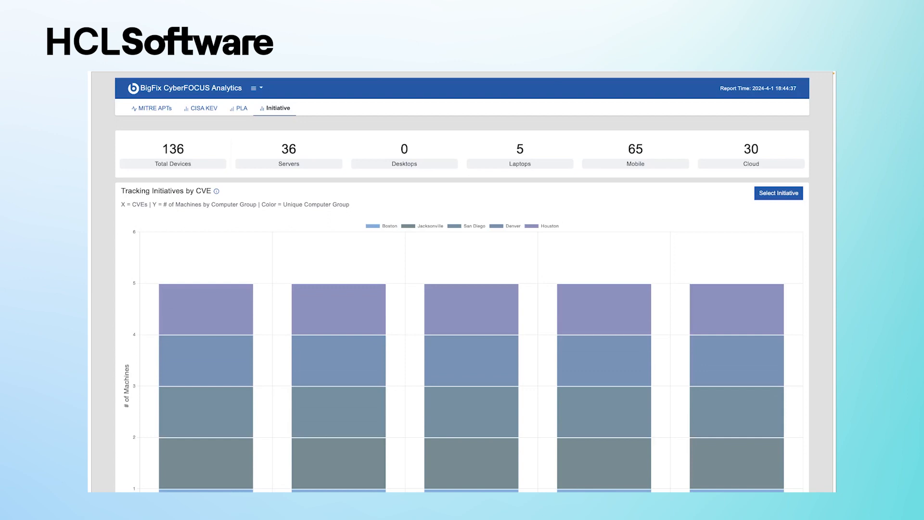
Step: Show the detail card for CVE-2024-26178 below the five-group summary table
{"action": "scroll", "scroll_direction": "down", "scroll_amount": 3}
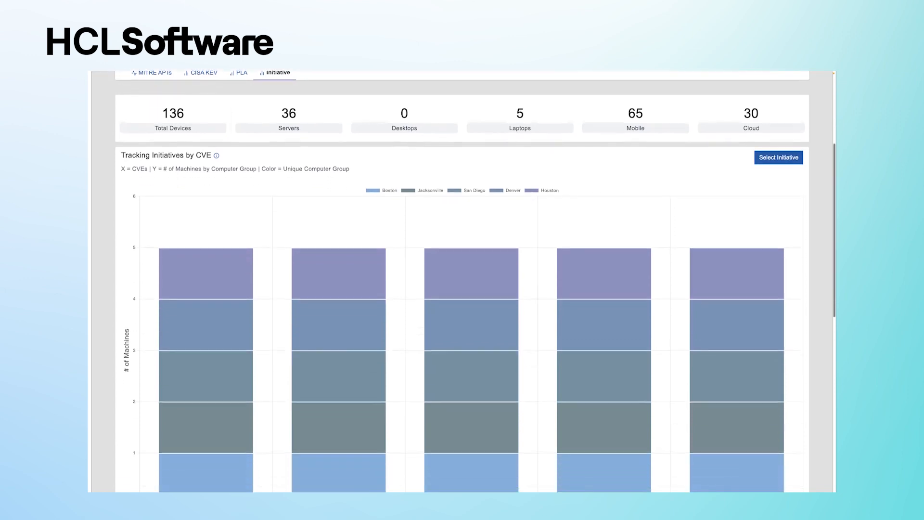
{"action": "scroll", "scroll_direction": "down", "scroll_amount": 3}
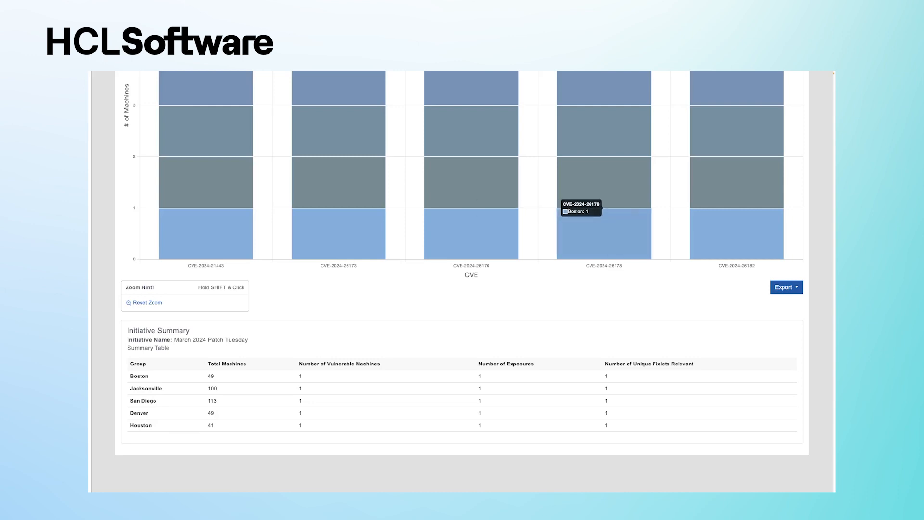
{"action": "left_click", "coordinate": [604, 230]}
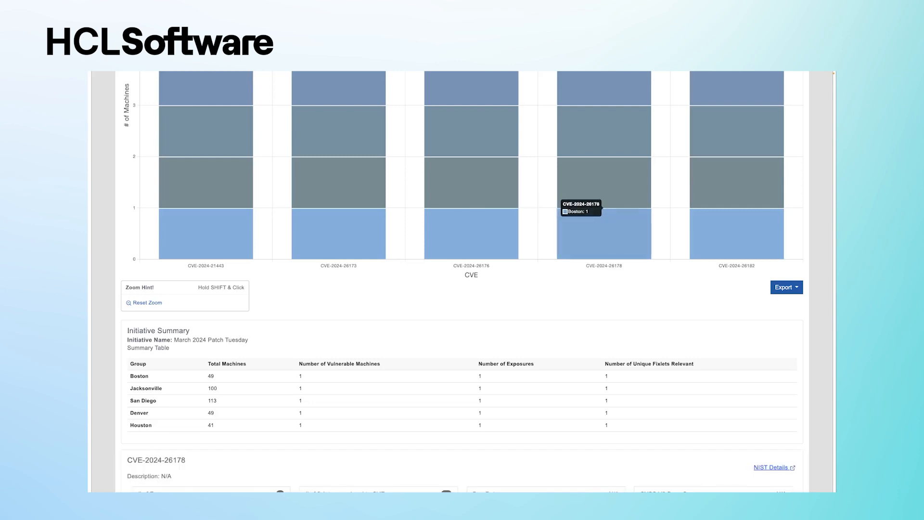
Step: Expand the single applicable fixlet for CVE-2024-26178 and bring up the Export options
{"action": "scroll", "scroll_direction": "down", "scroll_amount": 3}
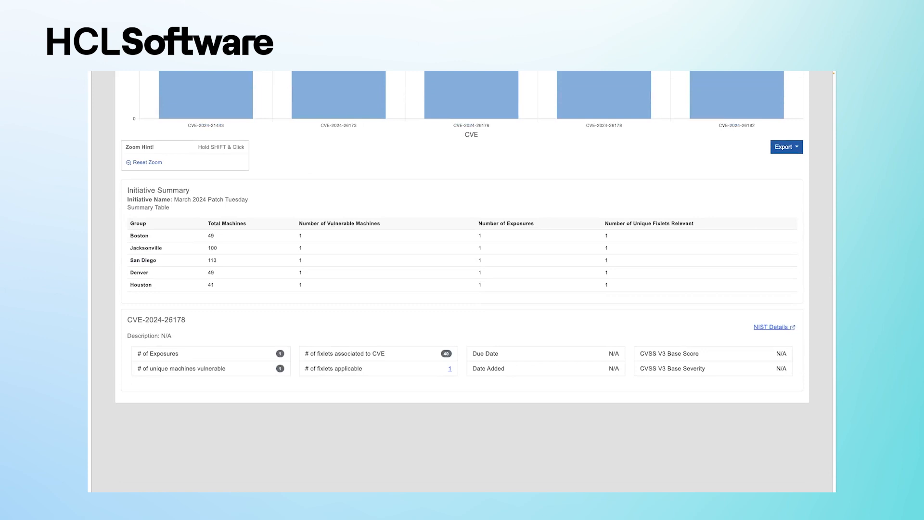
{"action": "mouse_move", "coordinate": [450, 368]}
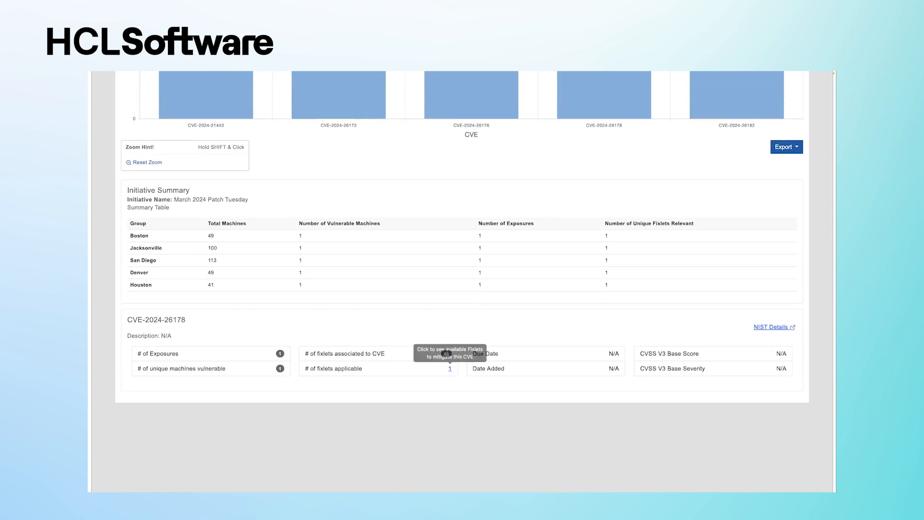
{"action": "left_click", "coordinate": [450, 369]}
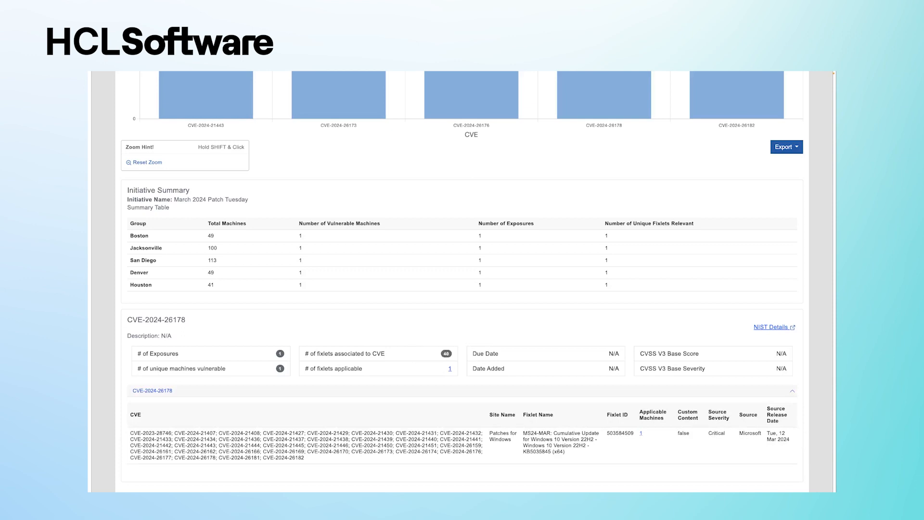
{"action": "left_click", "coordinate": [786, 146]}
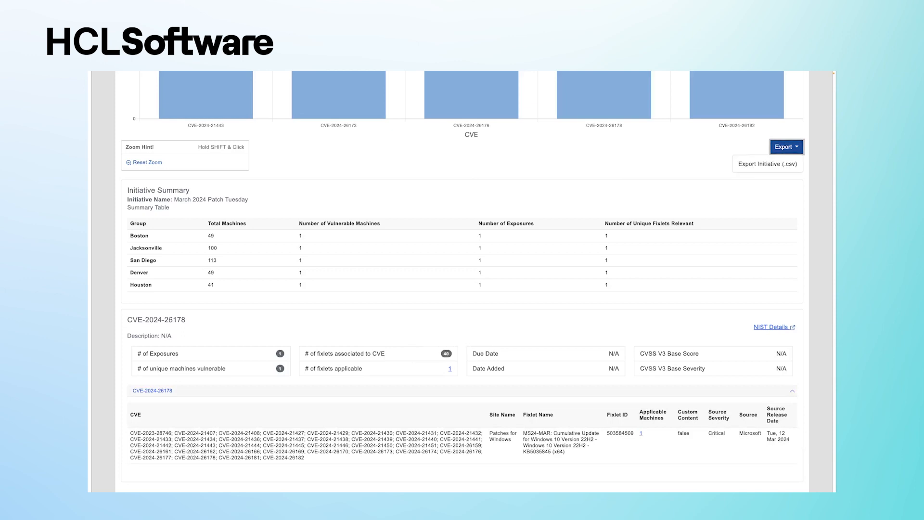